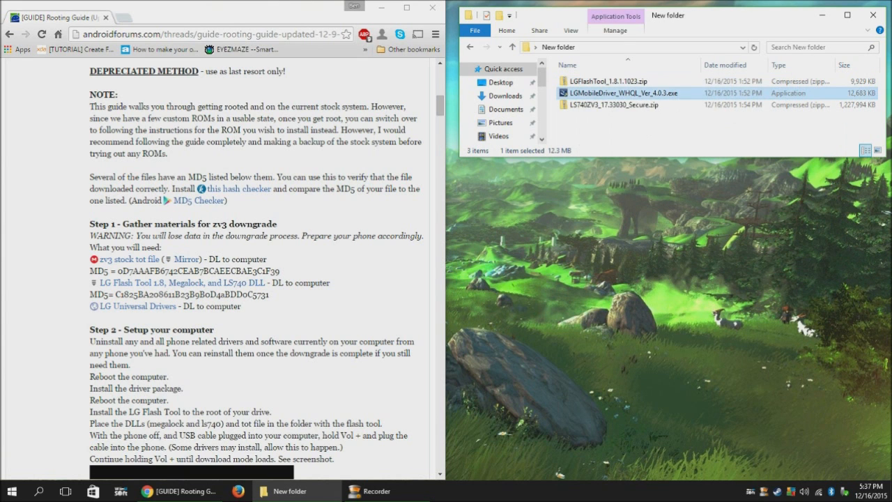
Step: Run LGMobileDriver_WHQL_Ver_4.0.3.exe with admin rights and acknowledge the successful driver install
double_click(598, 92)
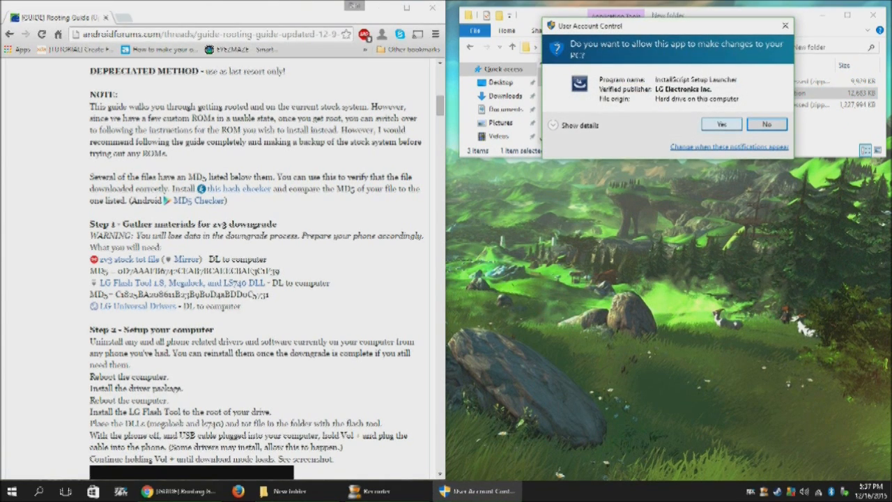
left_click(722, 123)
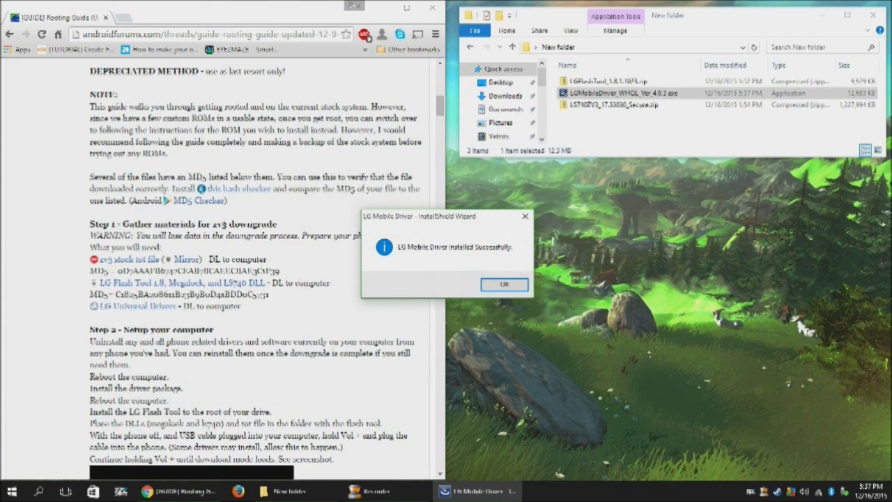
left_click(504, 284)
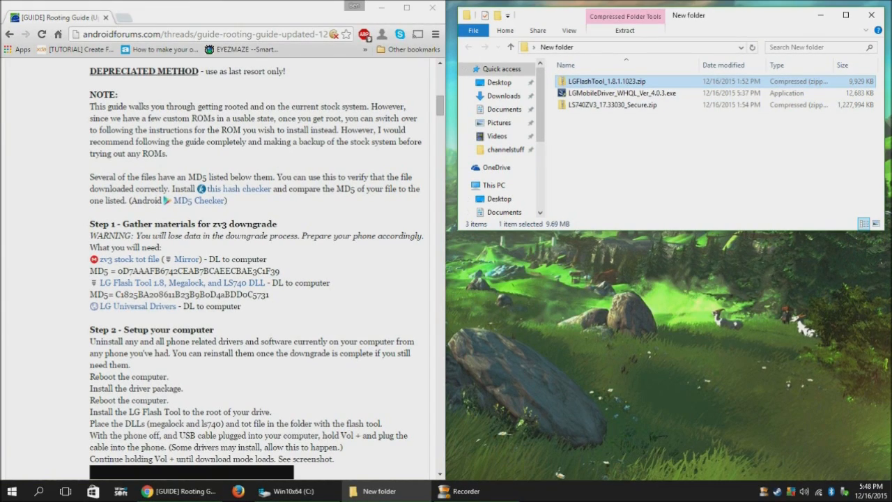
Step: Launch Setup_LGFlashTool_1.8.1.1023.exe directly from its zip archive
double_click(598, 80)
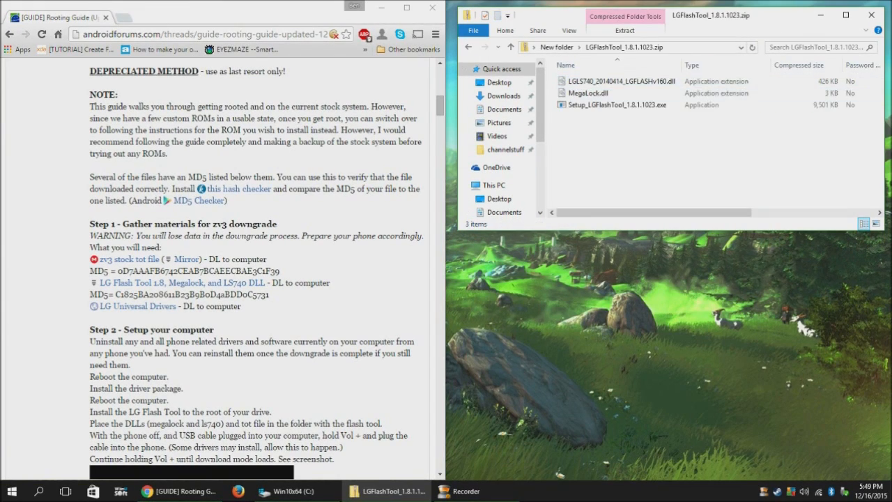
double_click(622, 105)
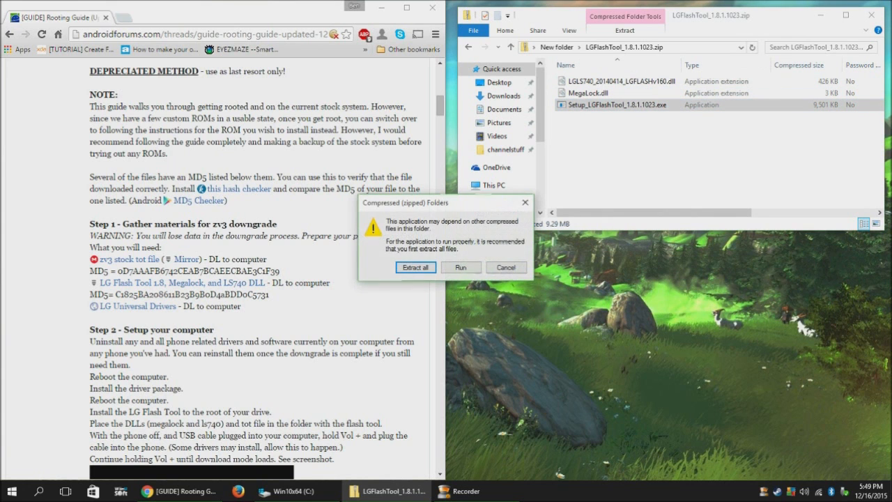
left_click(505, 268)
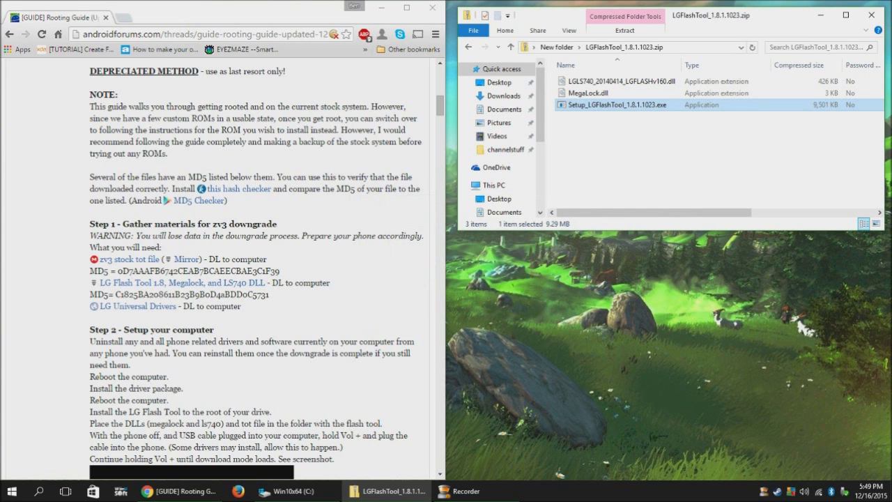
double_click(613, 104)
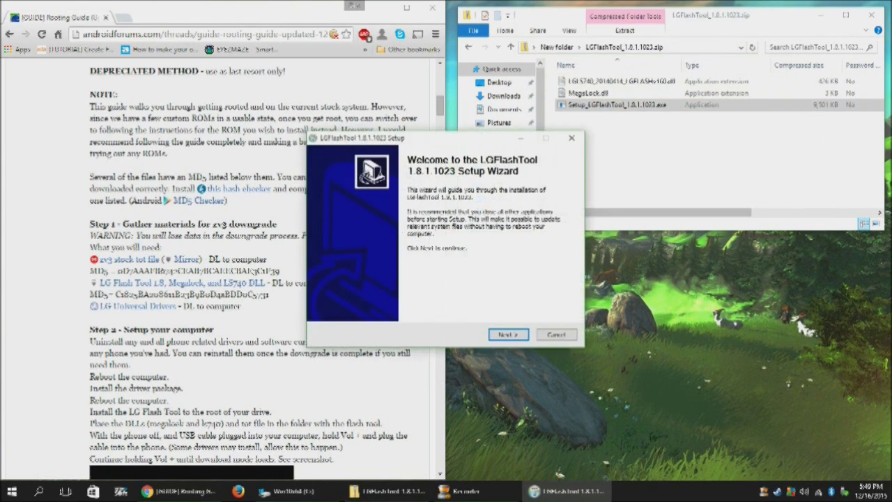
Step: Walk the setup wizard through to install LGFlashTool into C:\LG\LGFlashTool and finish
left_click(507, 335)
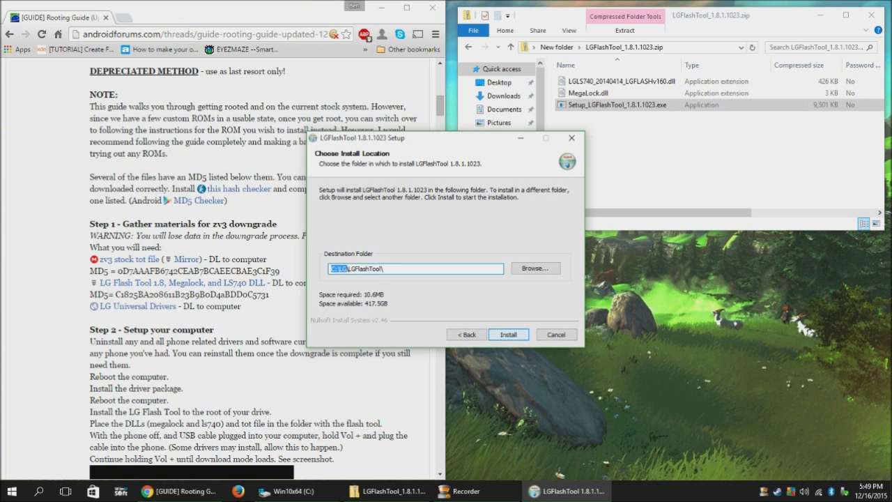
left_click(508, 334)
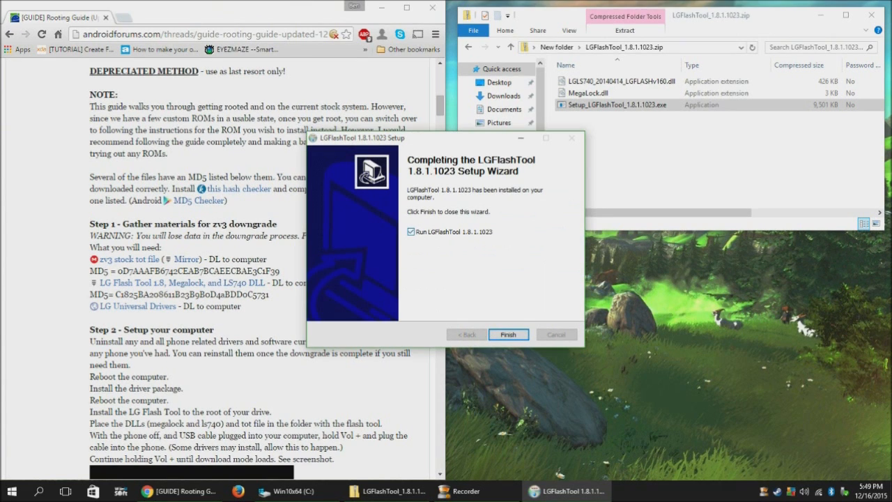
left_click(508, 335)
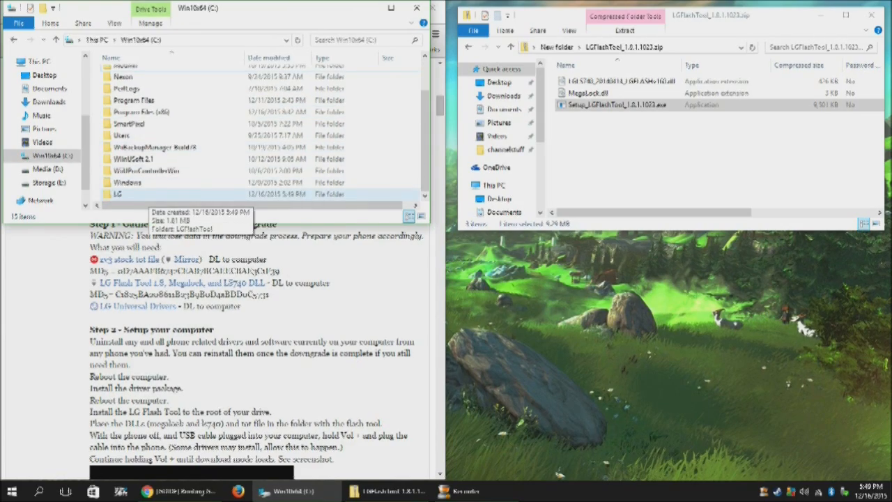
Step: Copy the LS740 DLL and MegaLock.dll from the zip into C:\LG\LGFlashTool, replacing the existing MegaLock.dll
double_click(120, 192)
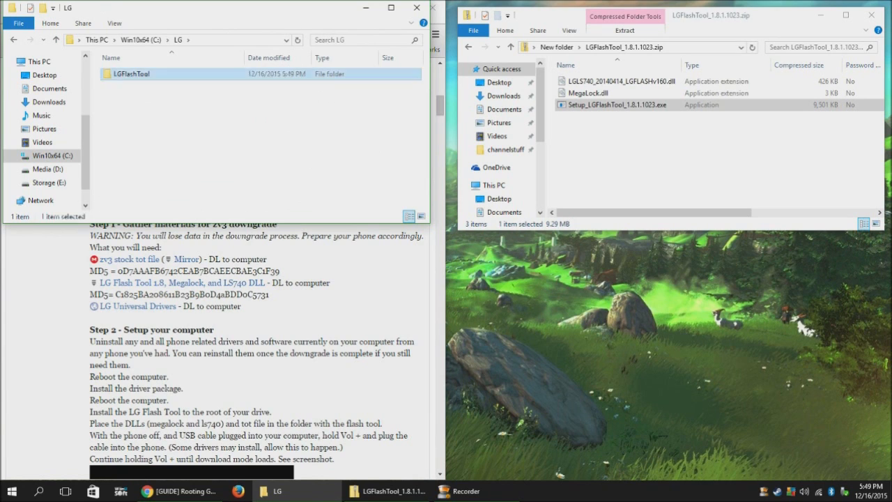
double_click(128, 73)
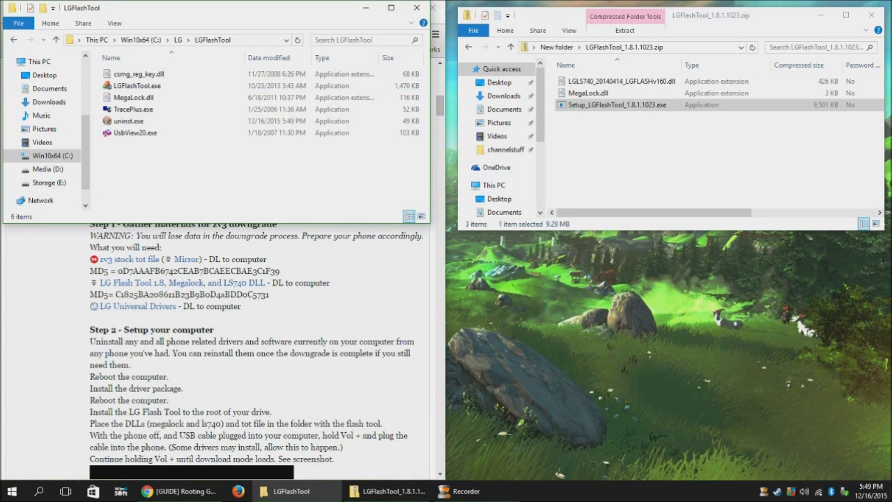
left_click(613, 81)
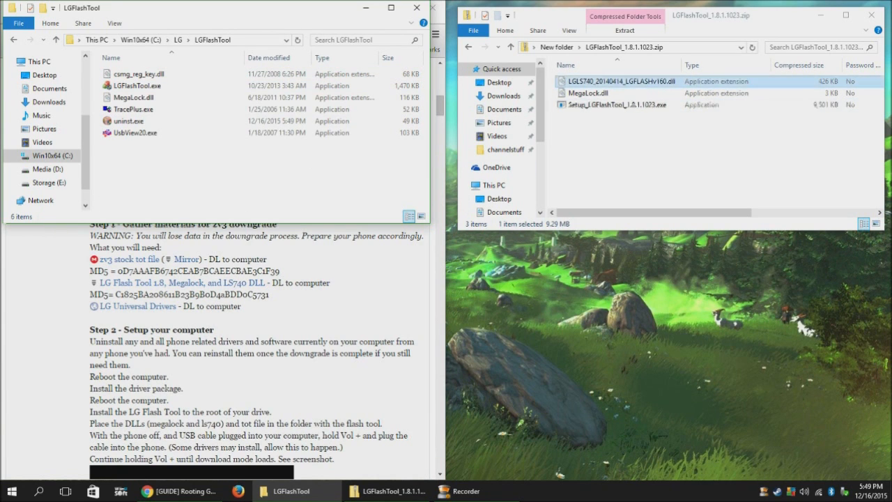
left_click_drag(606, 92, 223, 147)
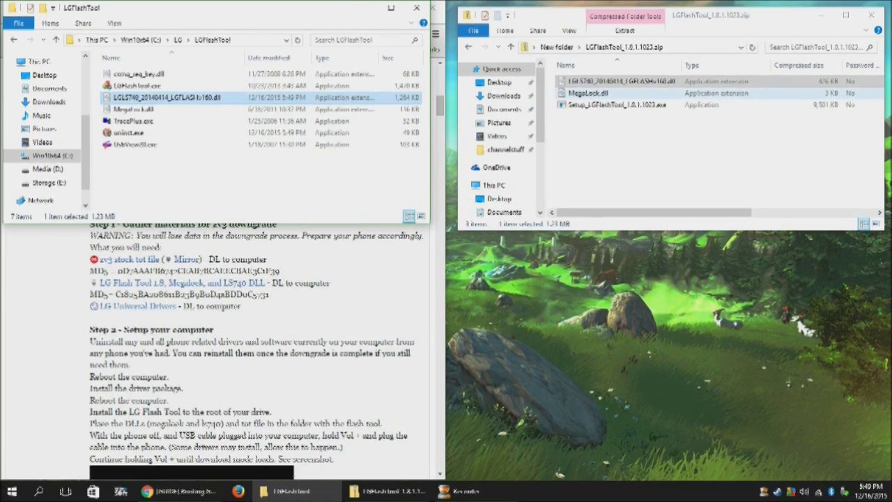
left_click_drag(592, 92, 195, 160)
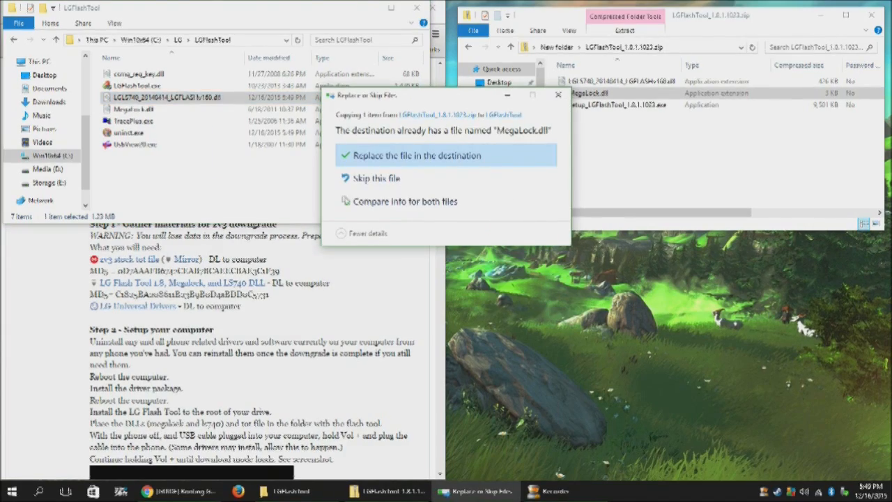
left_click(413, 157)
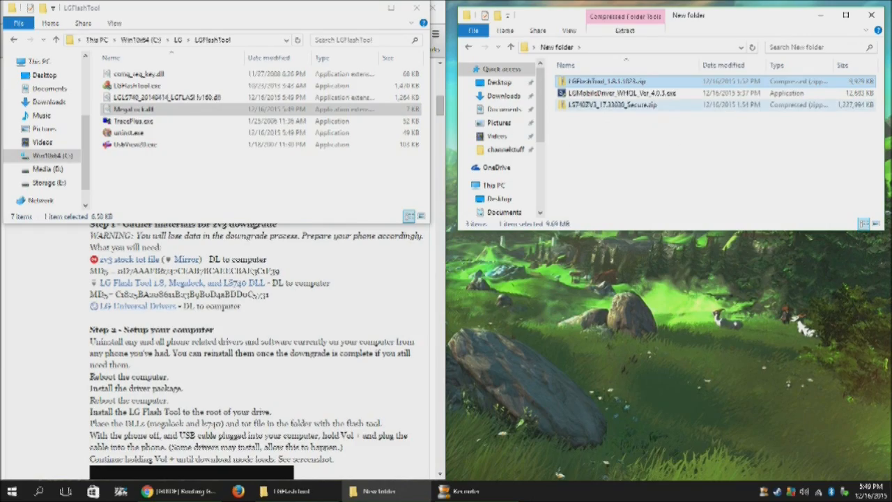
Step: Copy the LS740ZV3 firmware TOT file from its zip into the LGFlashTool folder
double_click(625, 105)
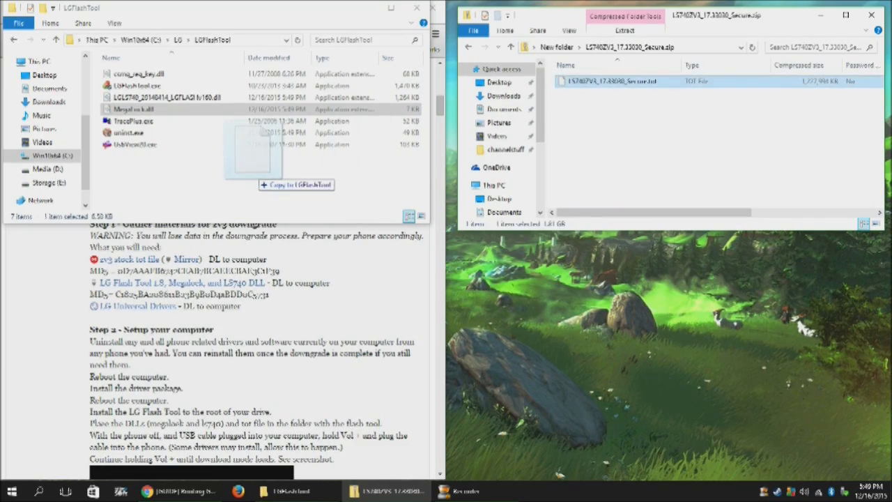
left_click(297, 185)
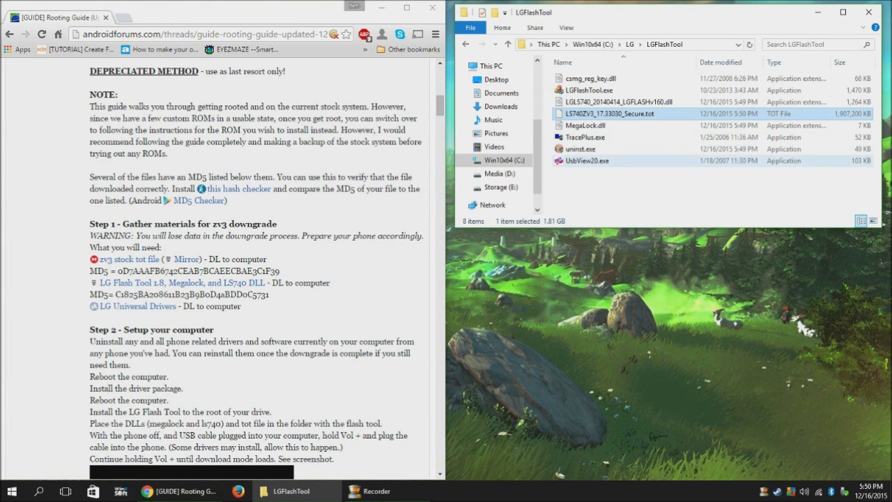
Step: In Model Config, add LS740ZV3_17.33030_Secure.tot to the S/W list for Board DL flashing
left_click(588, 89)
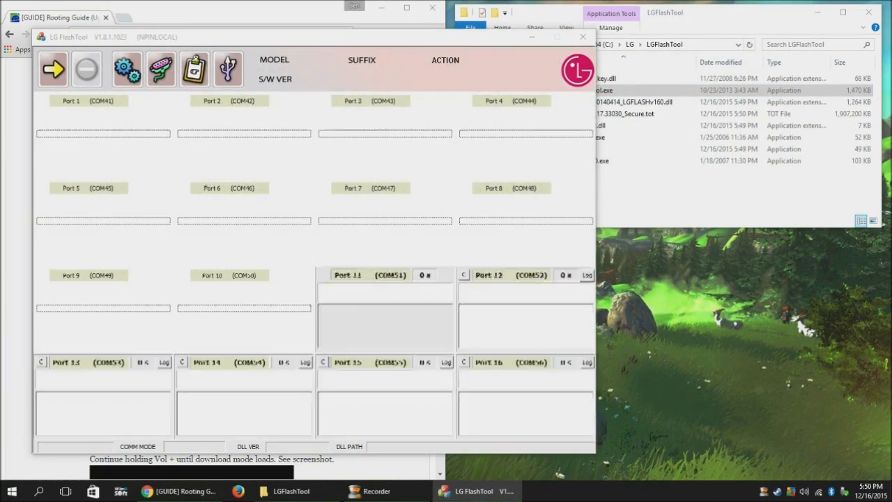
left_click(126, 69)
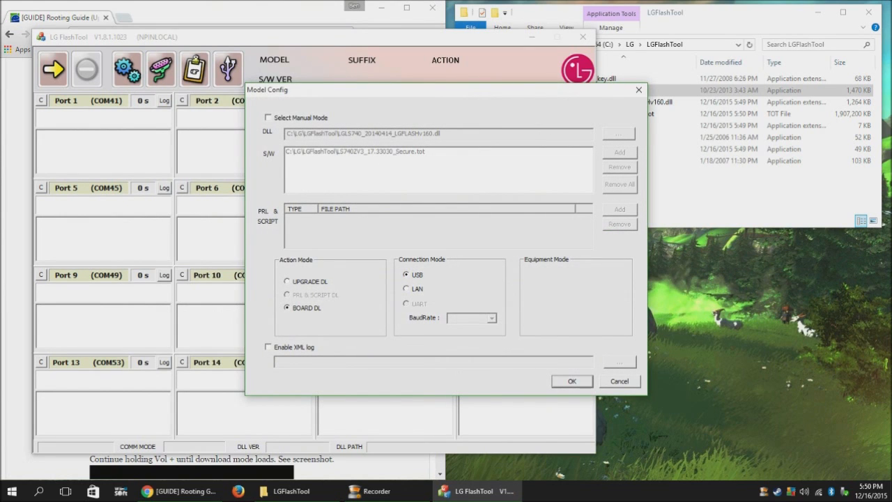
left_click(267, 117)
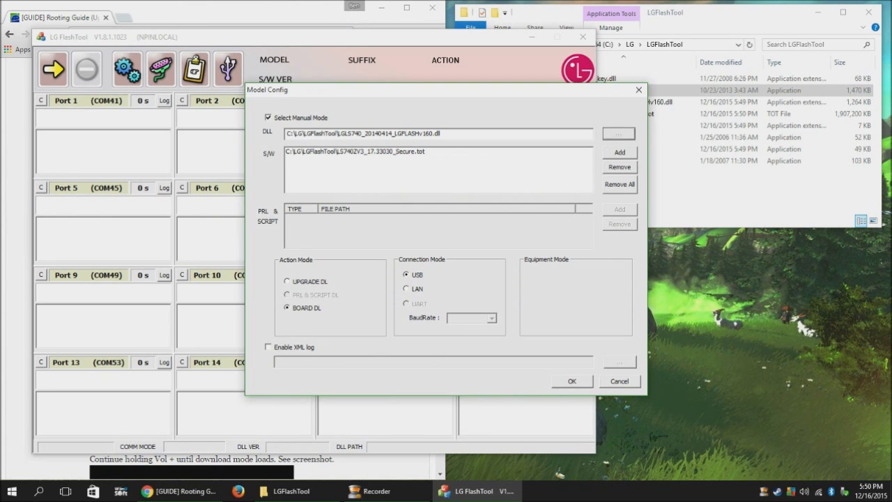
left_click(620, 134)
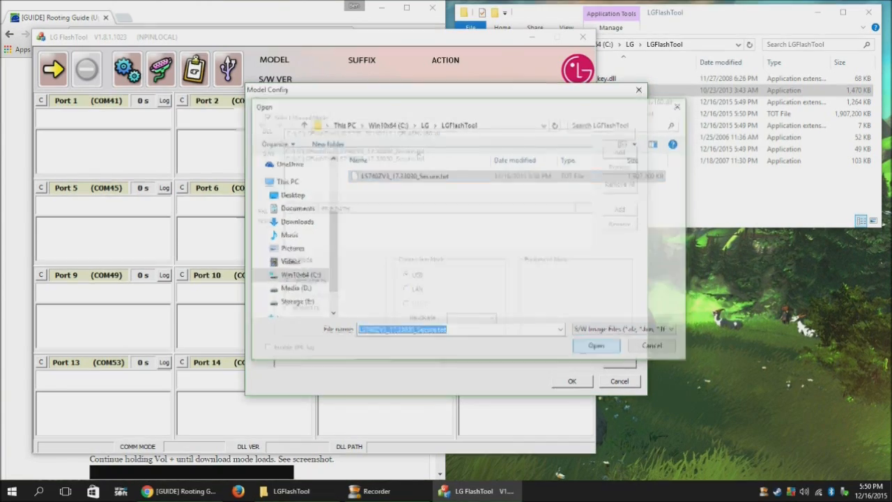
left_click(597, 345)
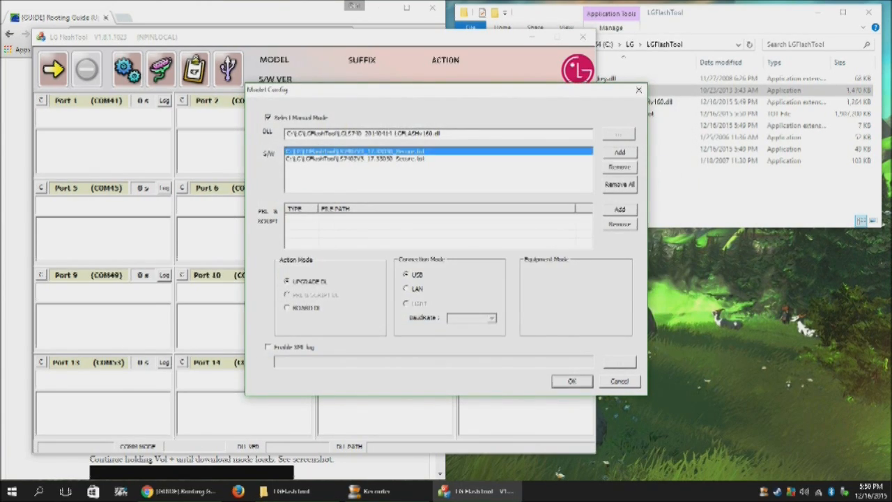
Step: Remove the older firmware entry, set the action mode to BOARD DL and confirm the configuration
left_click(619, 168)
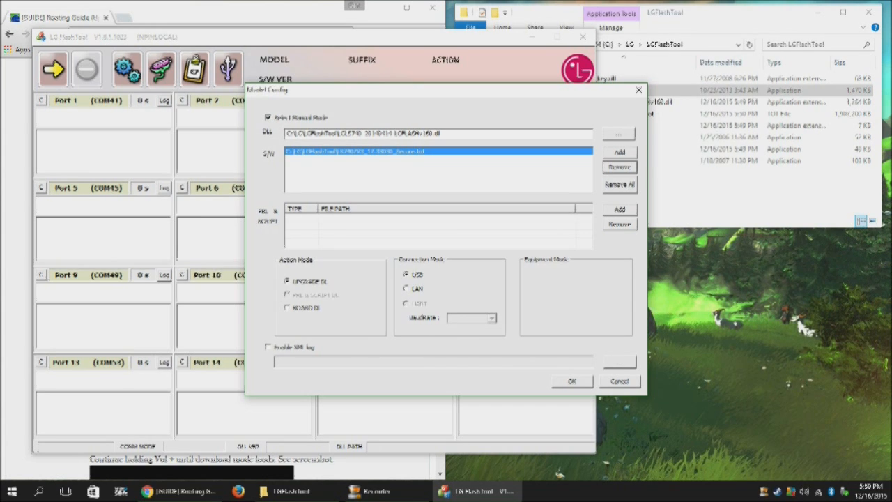
left_click(287, 308)
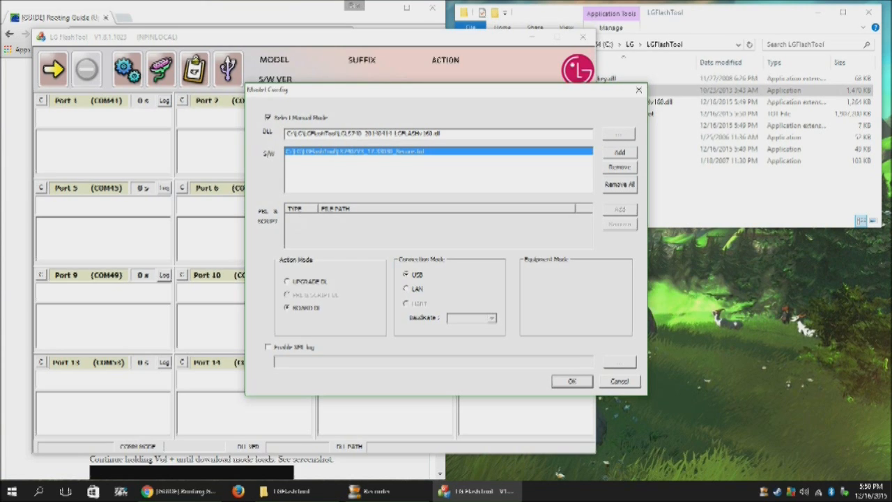
left_click(572, 383)
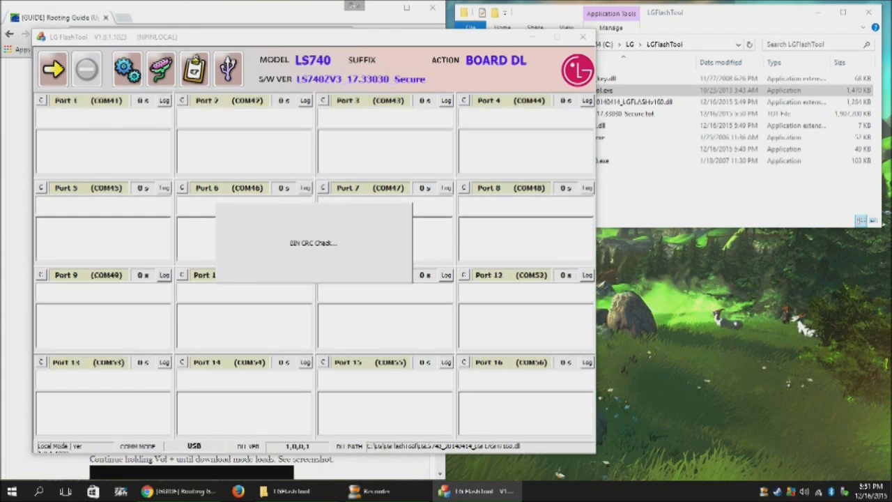
Step: Start the Board DL job so Port 1 (COM41) reports READY
left_click(53, 67)
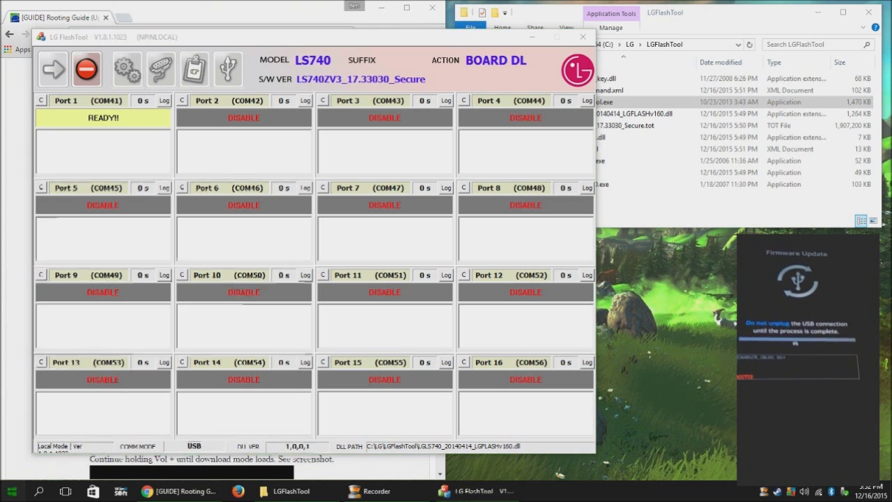
Step: Reach the Devices page of Windows Settings, detouring through System and back
left_click(123, 69)
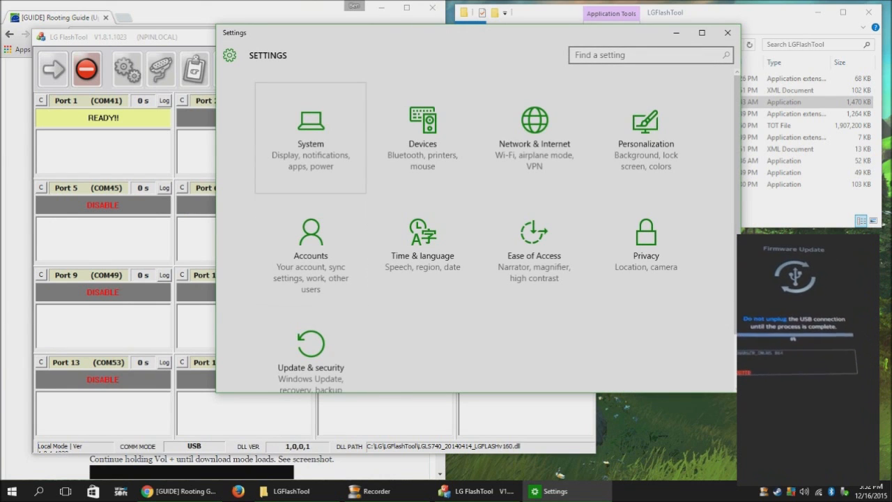
left_click(309, 126)
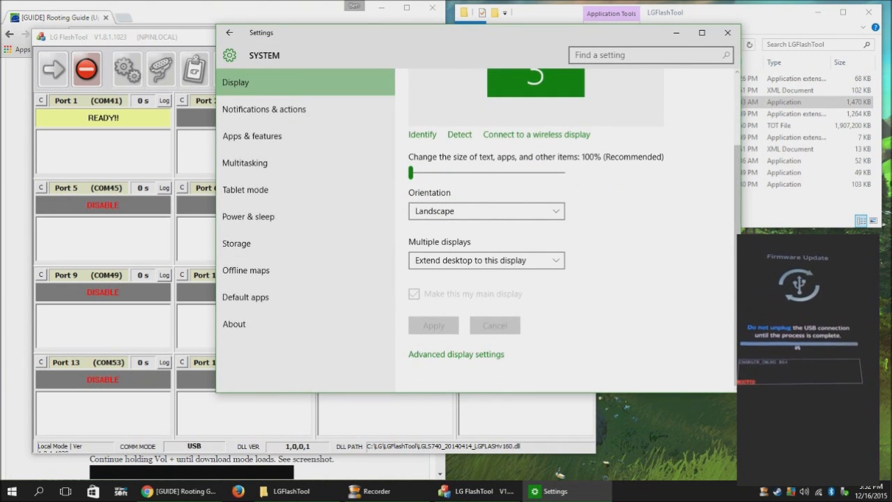
left_click(229, 33)
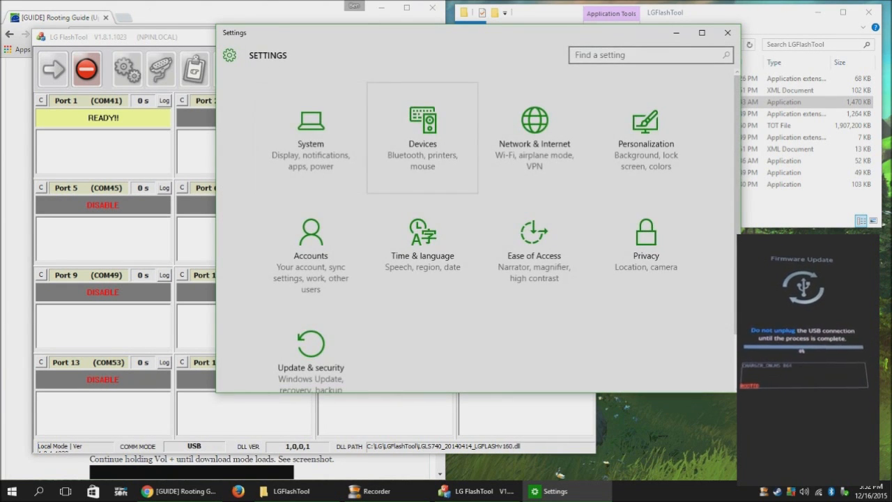
left_click(421, 128)
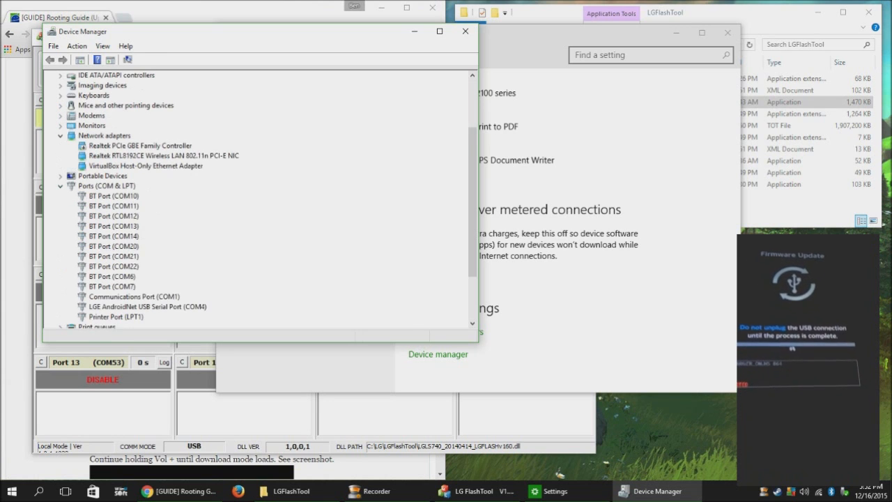
Step: Get to the Advanced port settings of the LGE AndroidNet USB Serial Port (COM4)
scroll("down", 3)
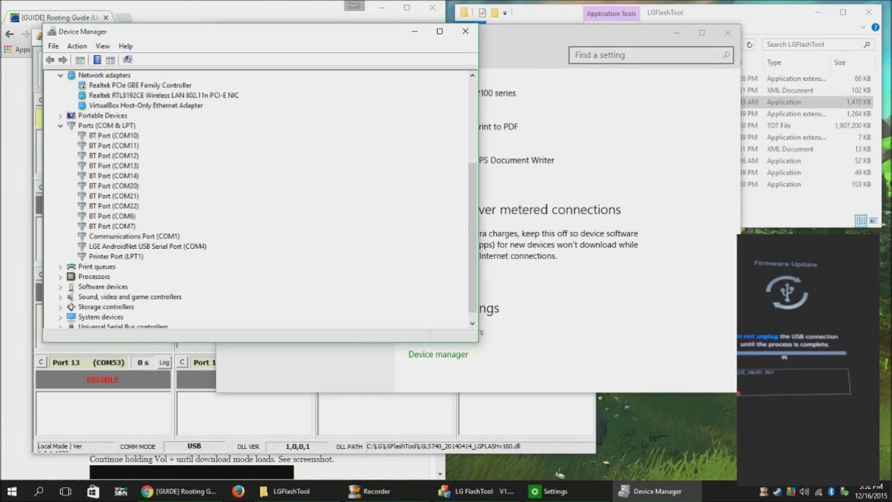
left_click(142, 245)
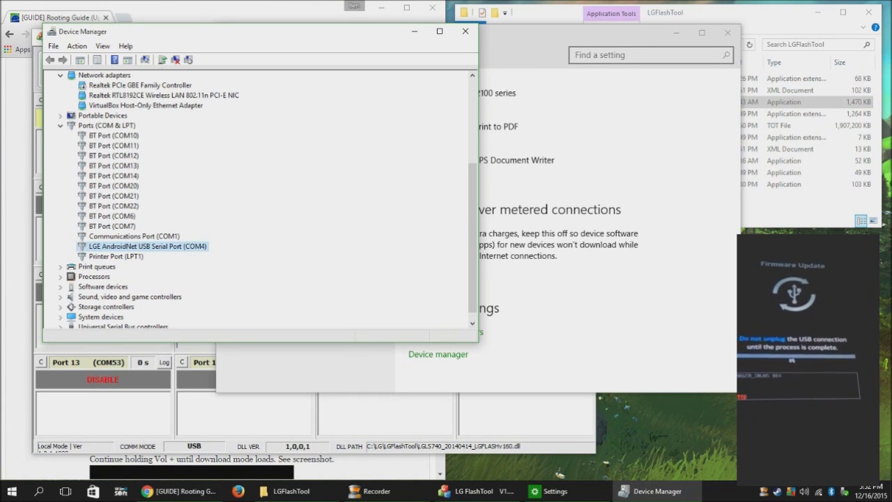
double_click(147, 245)
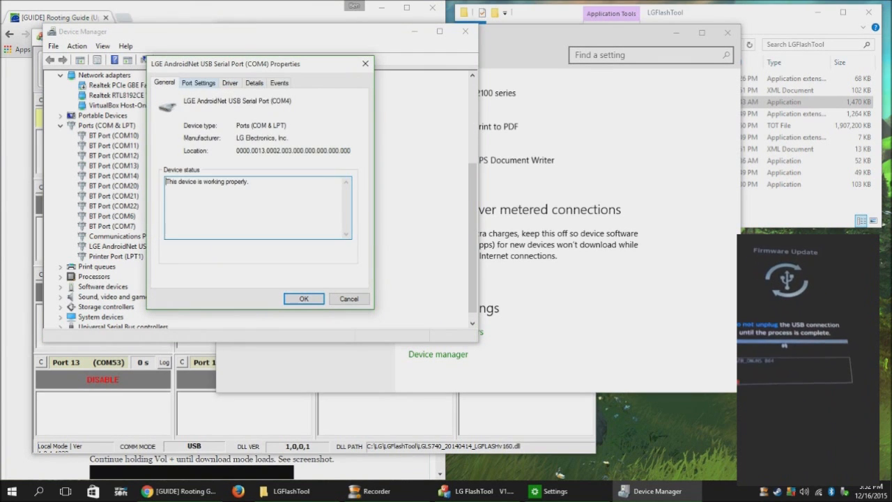
left_click(198, 82)
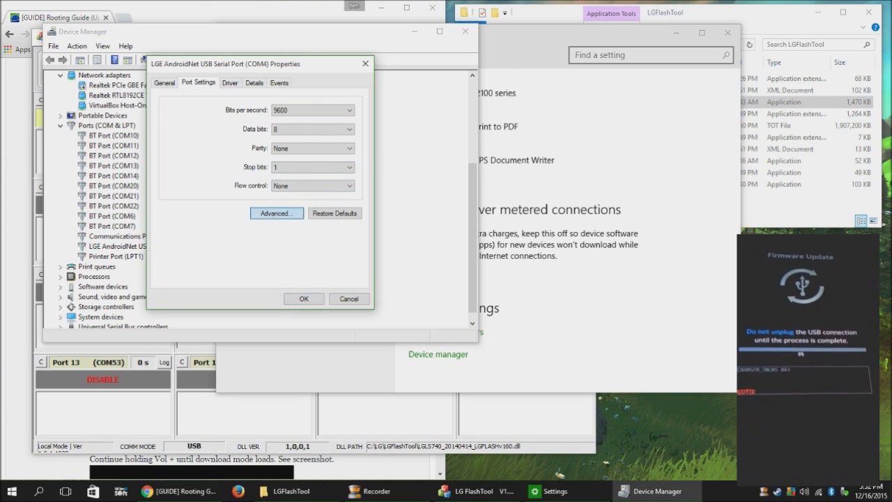
left_click(276, 212)
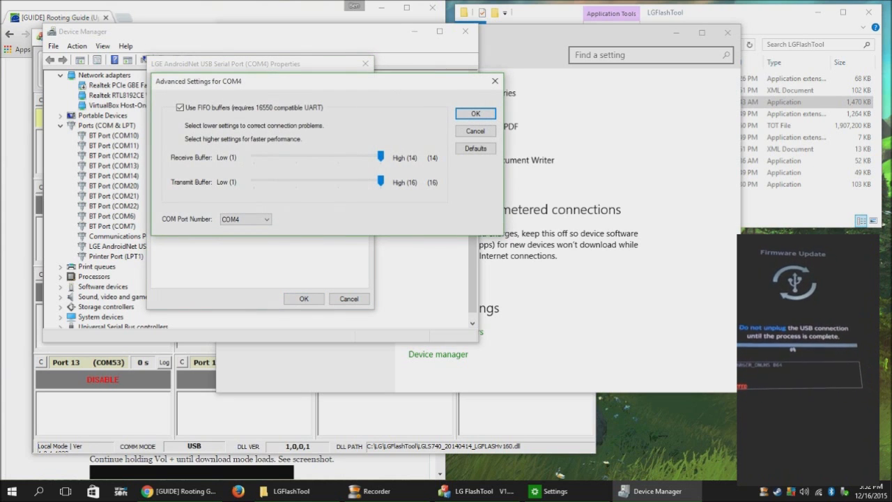
Step: Reassign the serial port's COM port number to COM41 and apply it
left_click(265, 219)
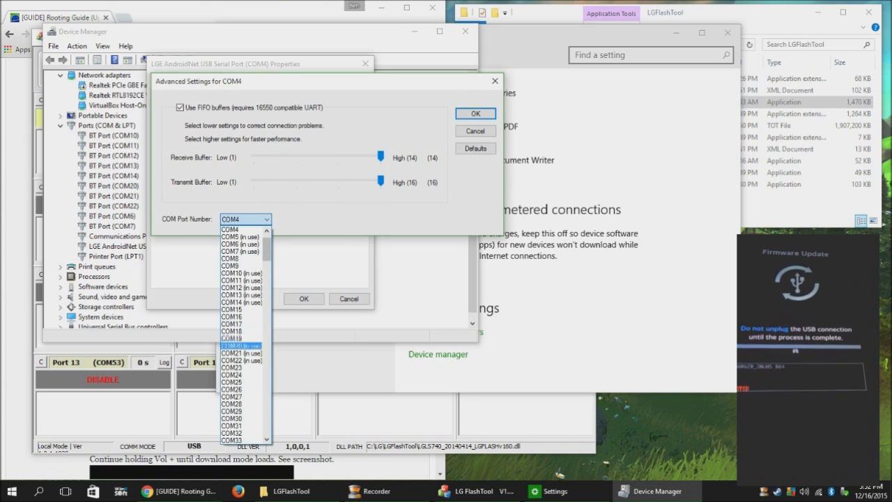
scroll("down", 3)
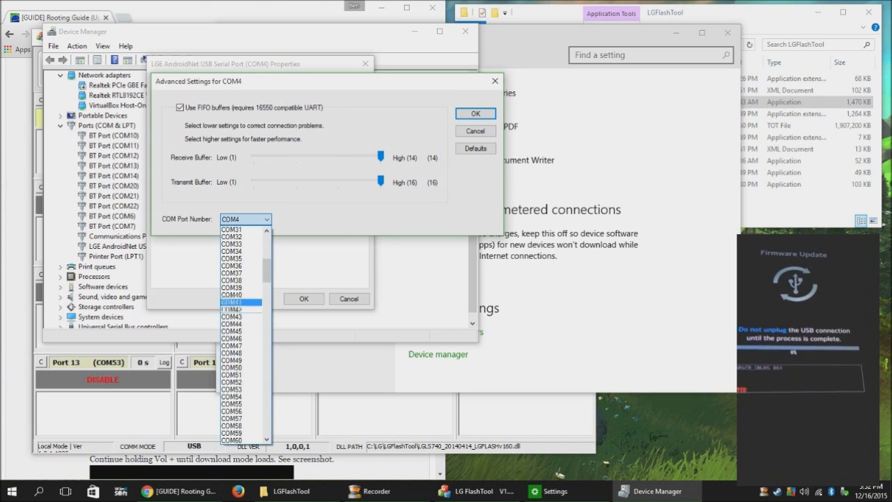
left_click(237, 301)
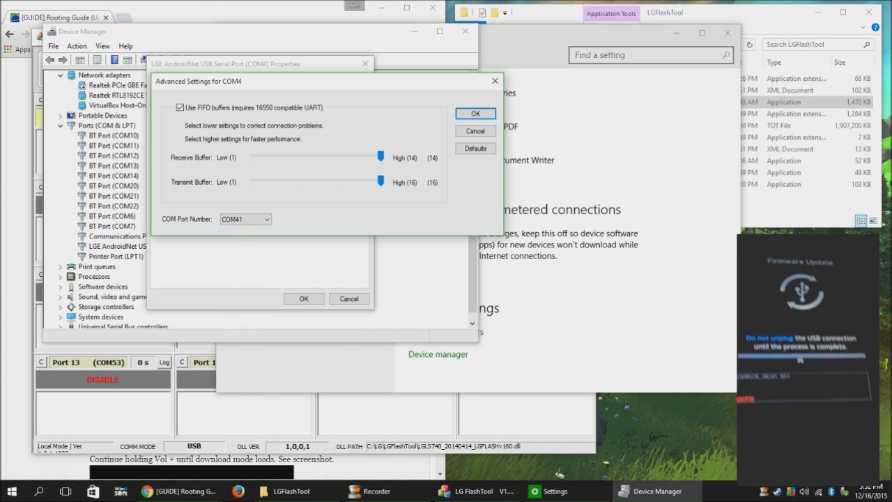
left_click(474, 113)
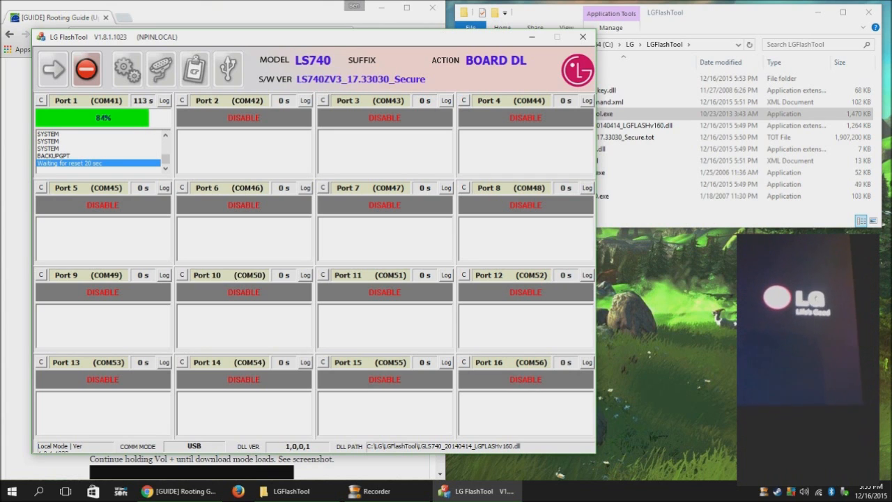
Step: With Port 1 at about 85%, request to quit LG Flash Tool via the window Close button
left_click(583, 37)
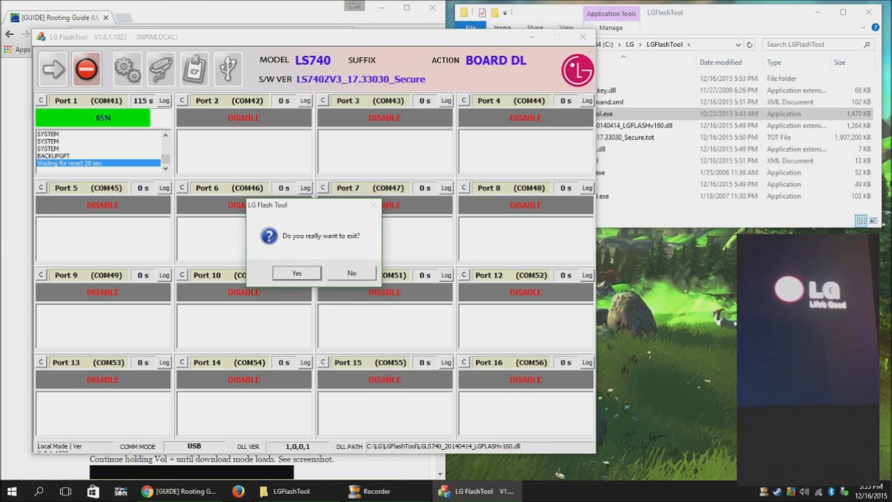